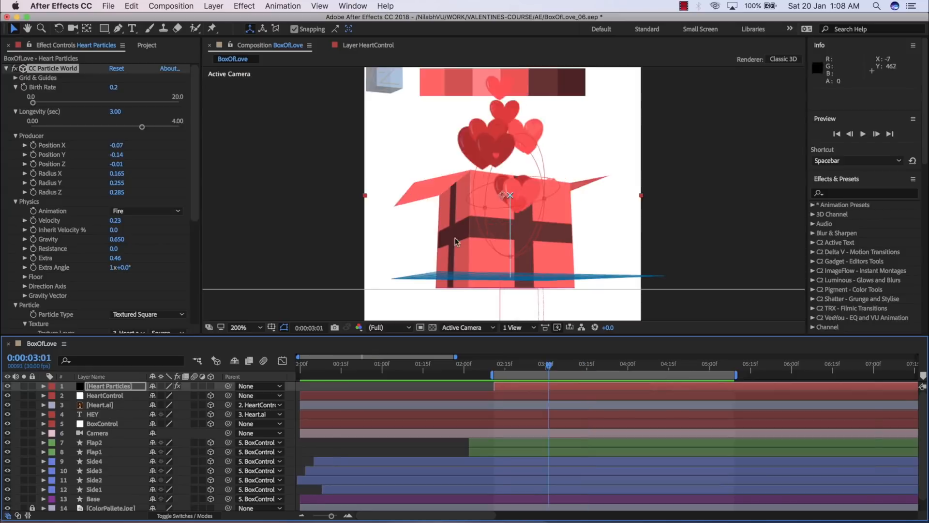
- Scrub the timeline from 0:00:12 to about 0:00:04:11 to preview the box opening and floating hearts
click(658, 363)
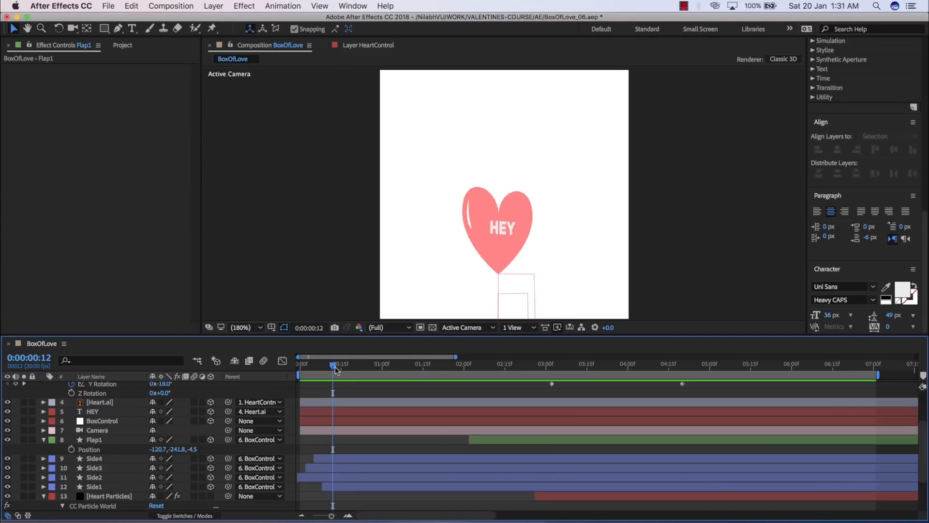
drag(332, 366, 658, 366)
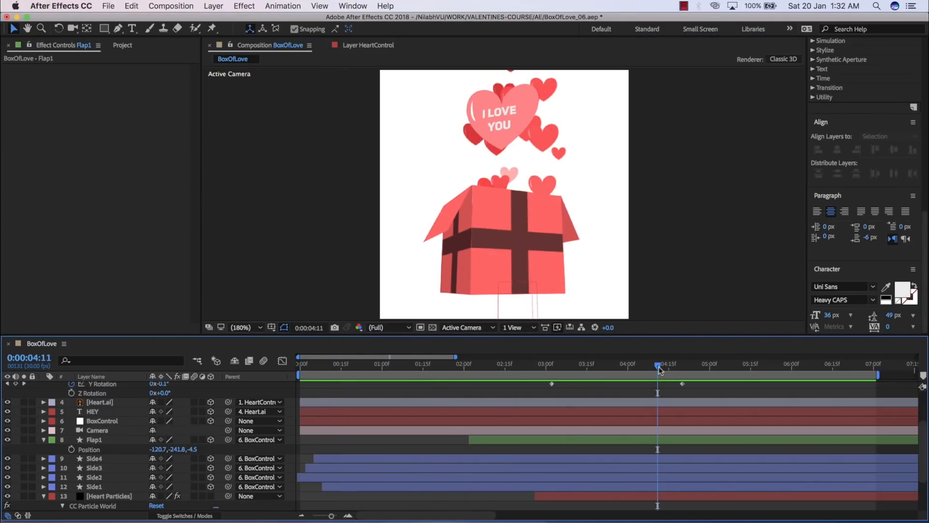